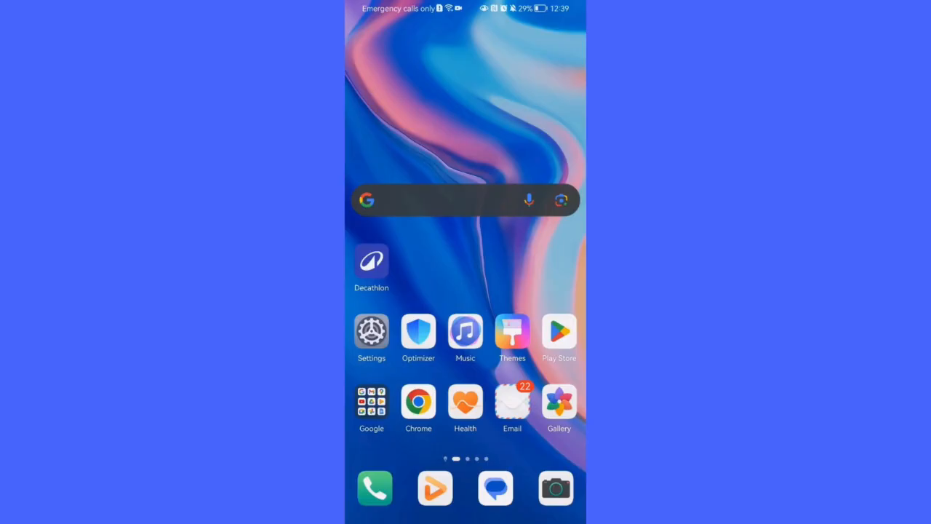
# Launch the Decathlon app and scroll the Welcome feed to the Kiprun running shoe listings
pyautogui.click(371, 259)
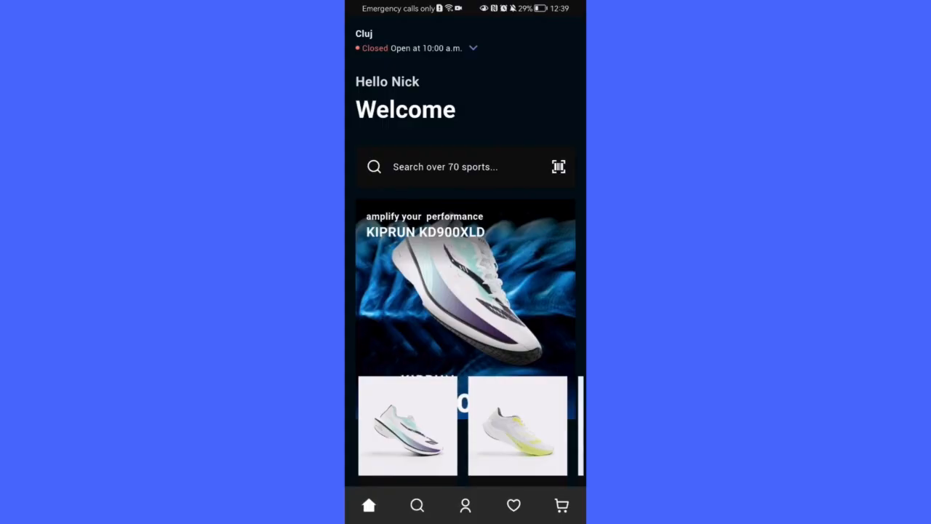
pyautogui.scroll(3)
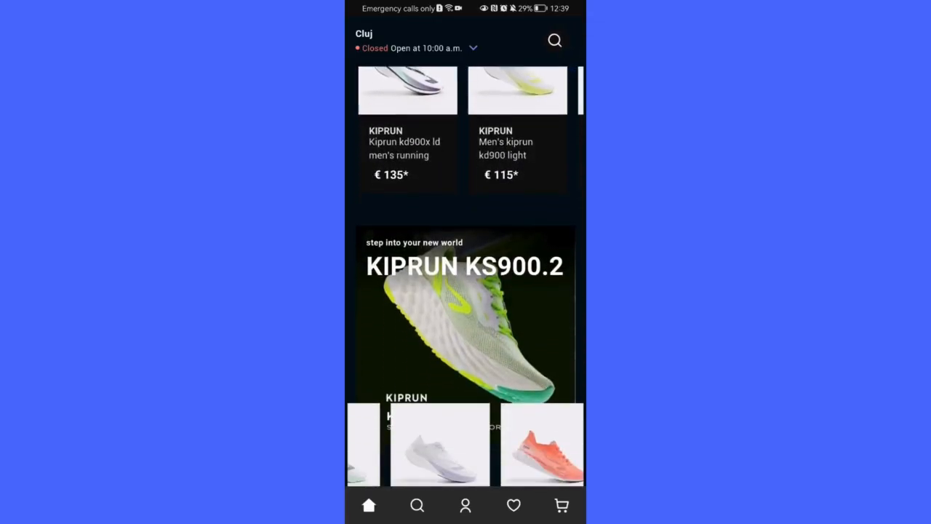
# Open the Women's Kiprun KD900 purple white shoe (€115) and scroll to Product details
pyautogui.click(440, 444)
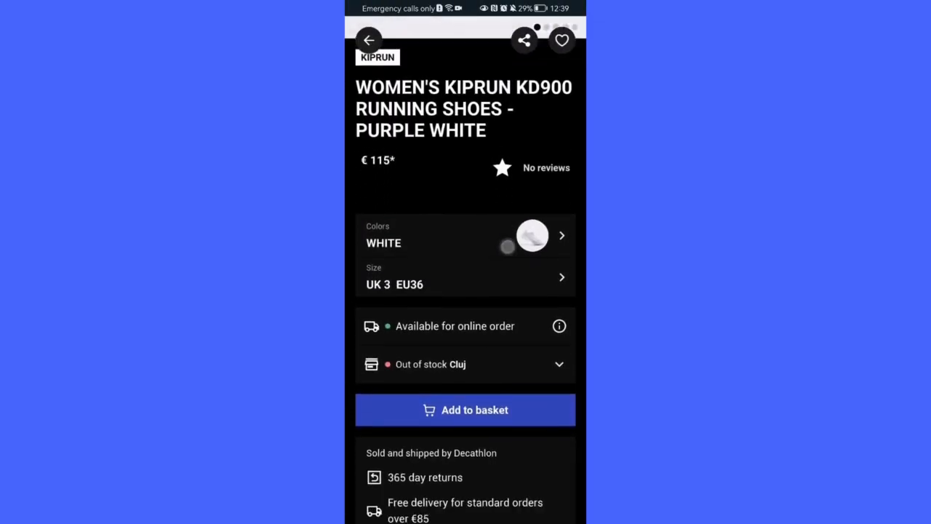
pyautogui.scroll(-3)
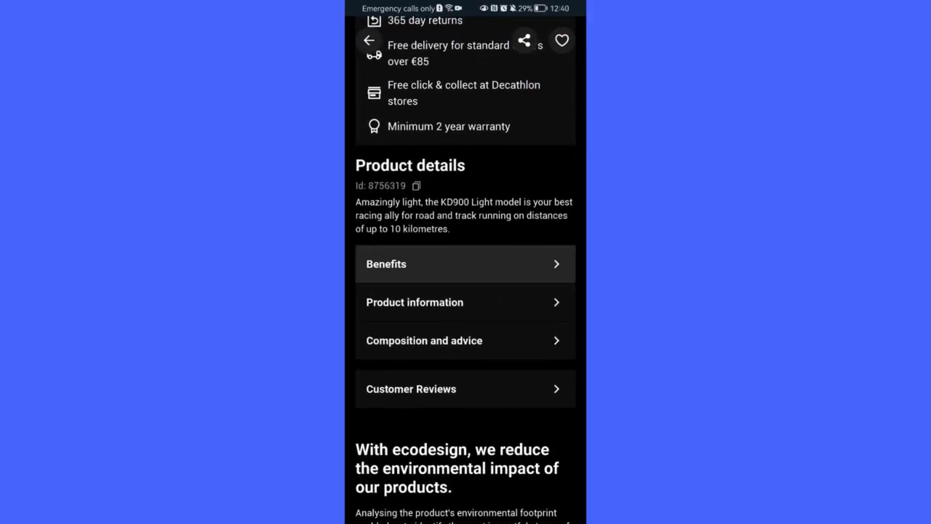
# Show the KD900 Benefits list: energy return, lightweight, cushioning and grip
pyautogui.click(466, 263)
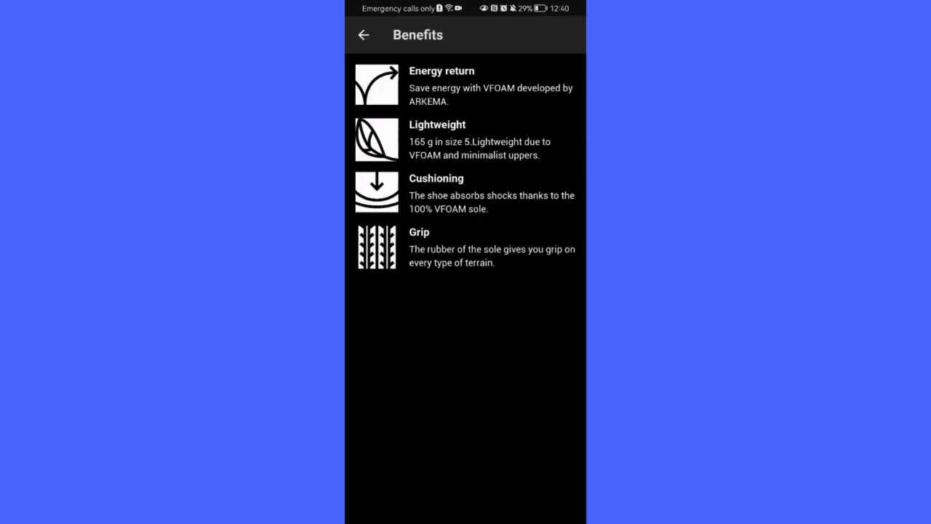
# Back out of Benefits and the KD900 product page to the Kiprun home feed
pyautogui.click(363, 35)
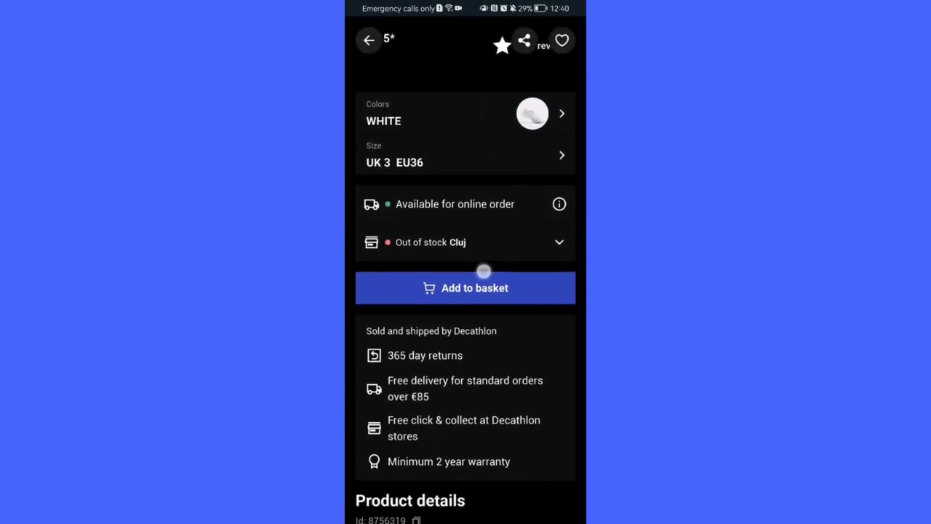
pyautogui.scroll(3)
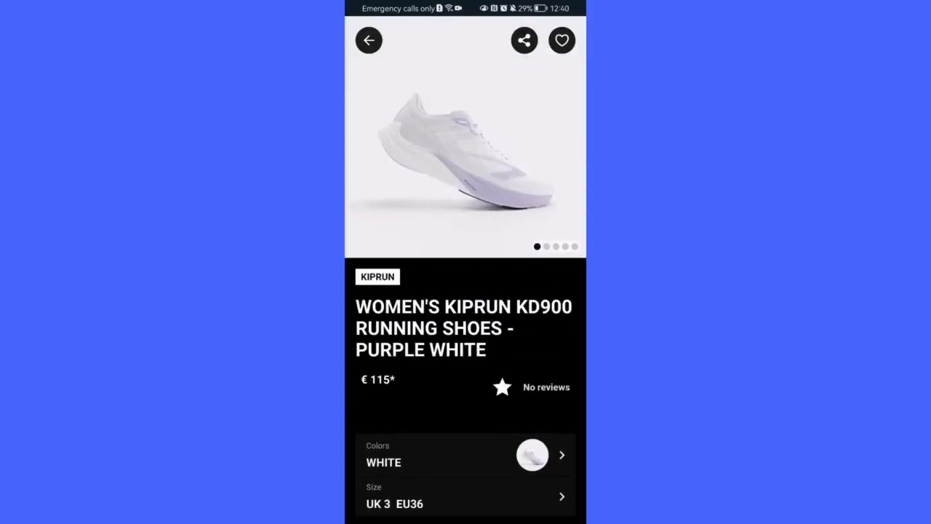
pyautogui.click(370, 41)
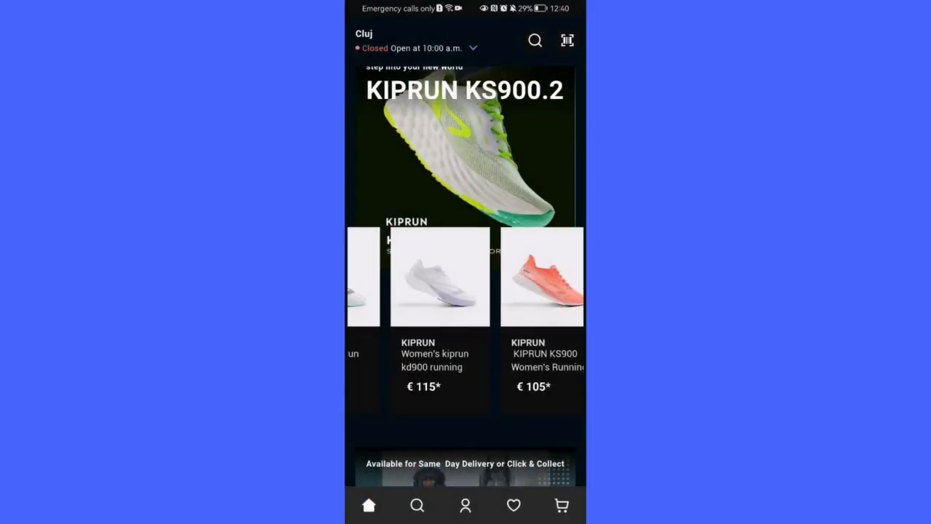